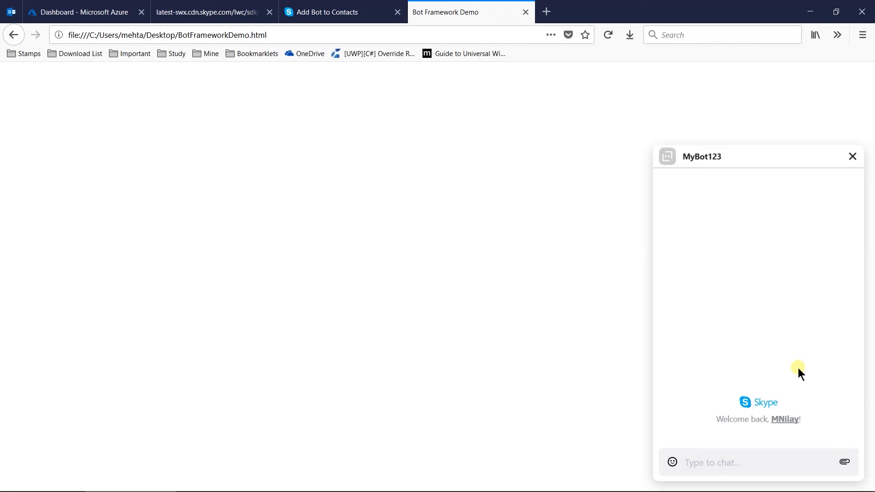
- Return to the Azure portal tab showing MyBot123's Skype channel messaging and media card settings
{"action": "left_click", "coordinate": [80, 11]}
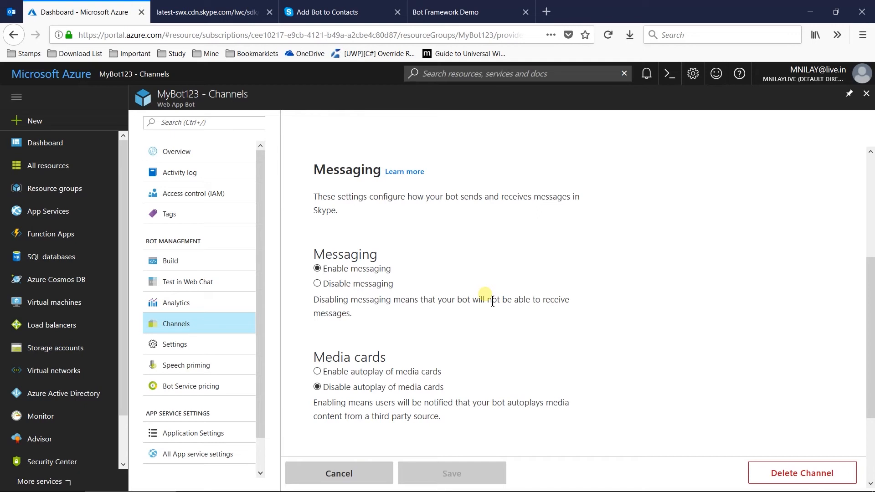